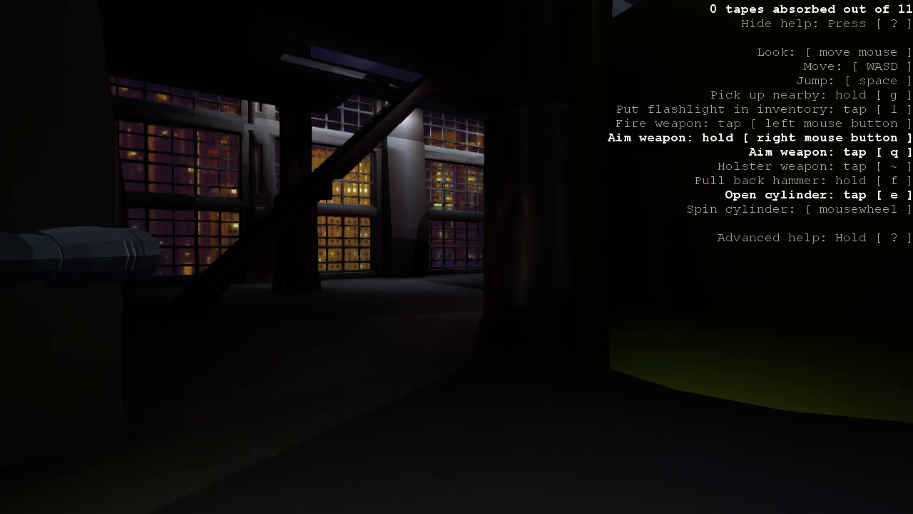
Step: Open the revolver's cylinder, load a spare round, and close it again
{"action": "key", "text": "e"}
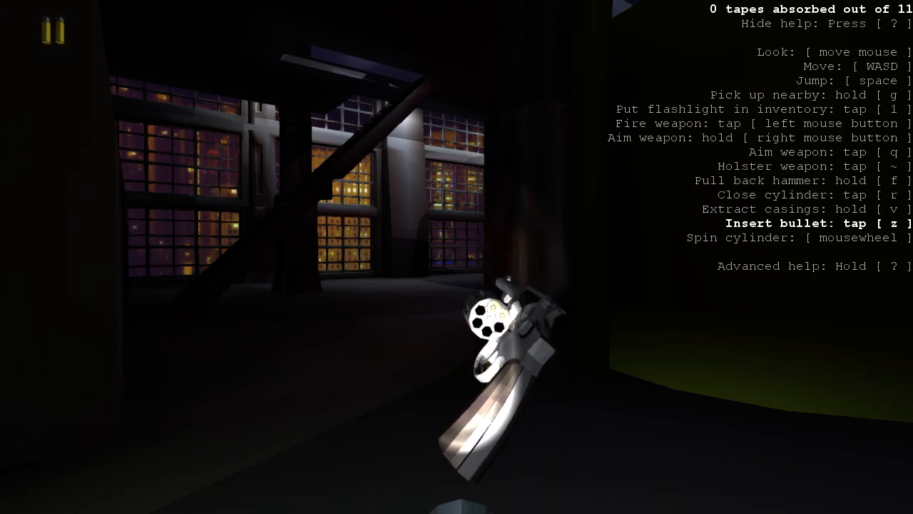
{"action": "key", "text": "z"}
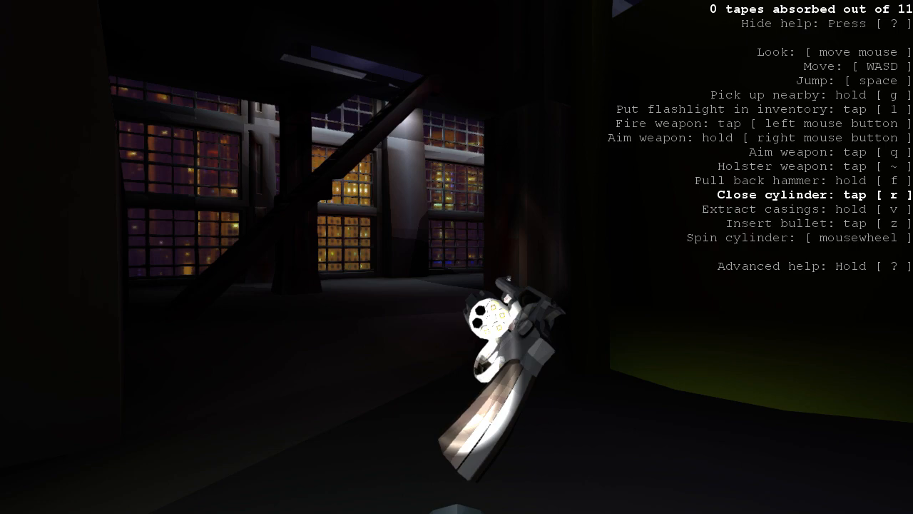
{"action": "key", "text": "r"}
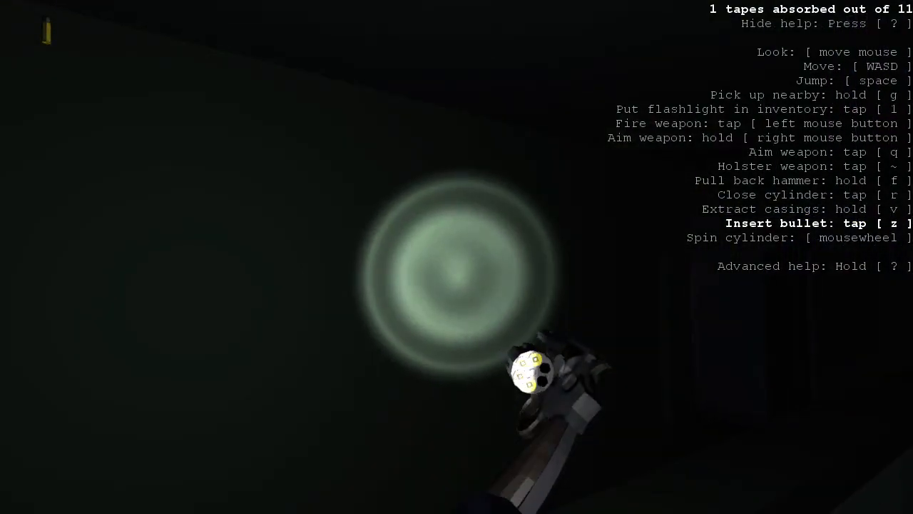
Step: Load the scavenged spare round into the revolver's cylinder
{"action": "key", "text": "z"}
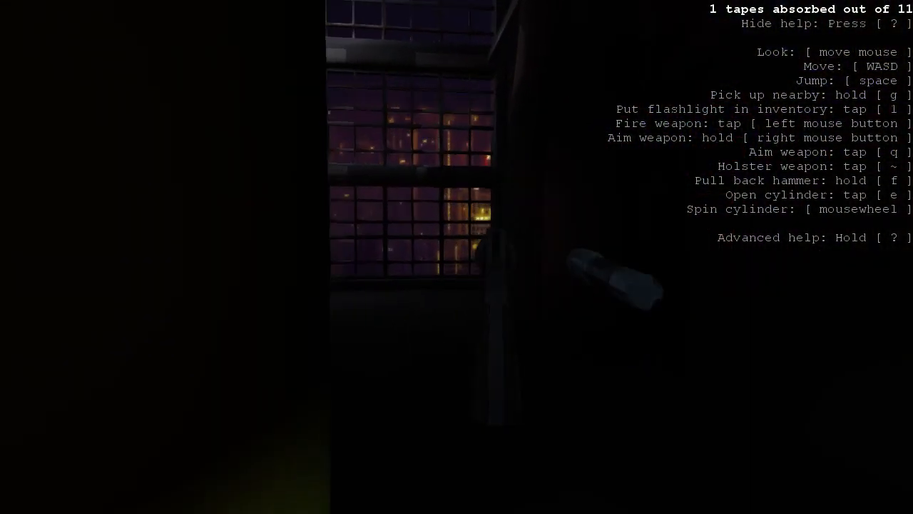
{"action": "mouse_move", "coordinate": [456, 257]}
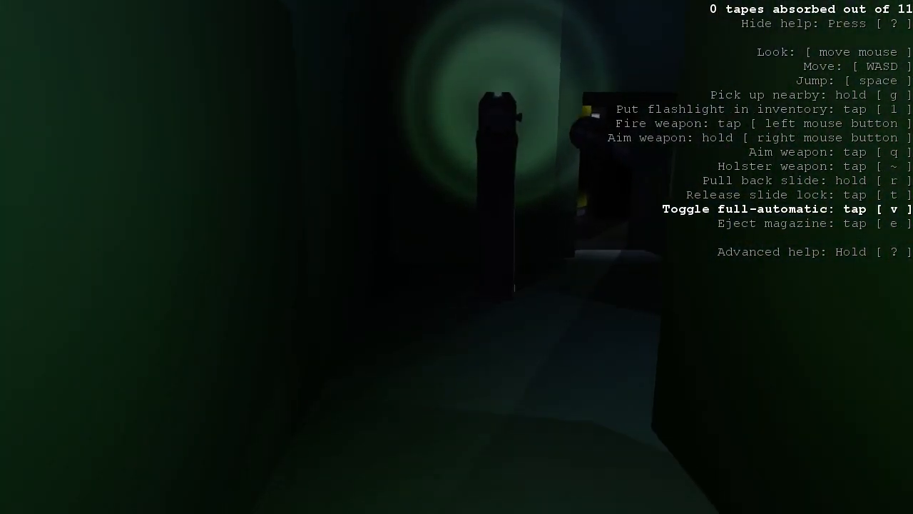
Step: Switch the pistol to full-auto, reinsert its magazine and aim down the sights
{"action": "key", "text": "e"}
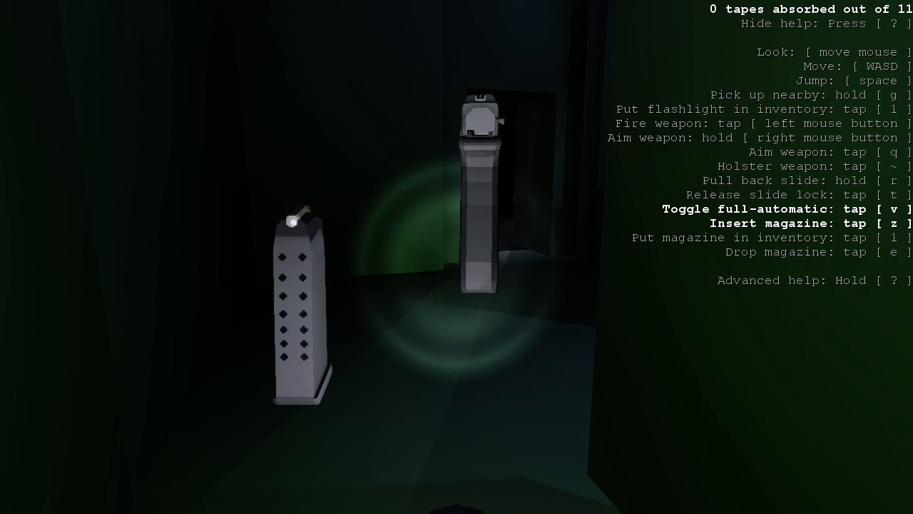
{"action": "key", "text": "z"}
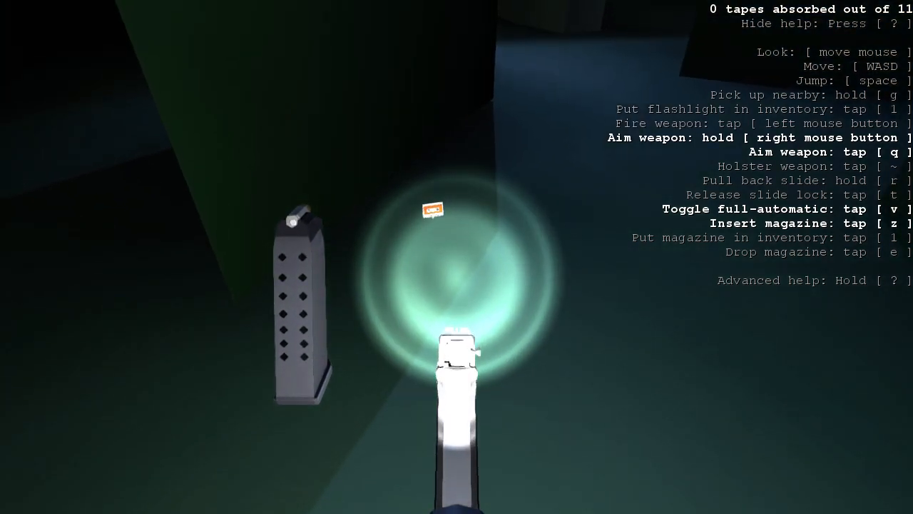
{"action": "key", "text": "z"}
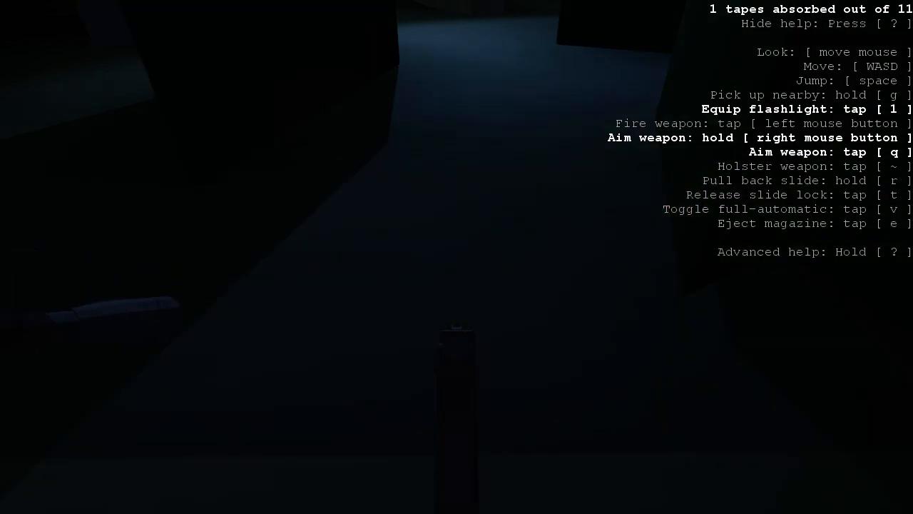
Step: Take out the flashlight, remove the pistol's magazine and load a bullet into it
{"action": "key", "text": "1"}
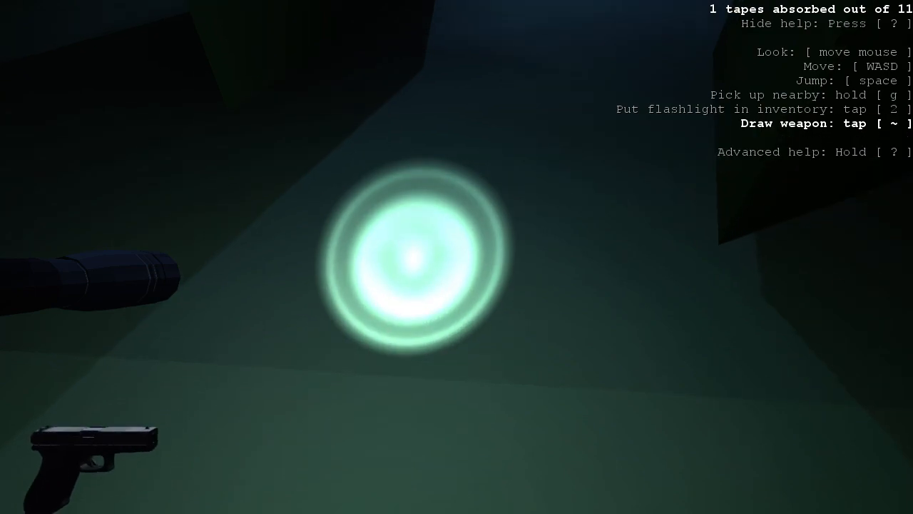
{"action": "key", "text": "~"}
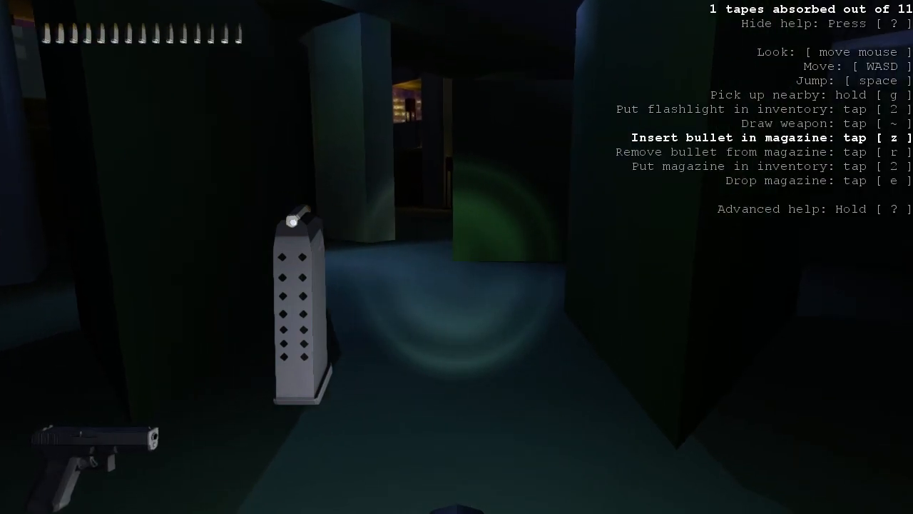
{"action": "key", "text": "z"}
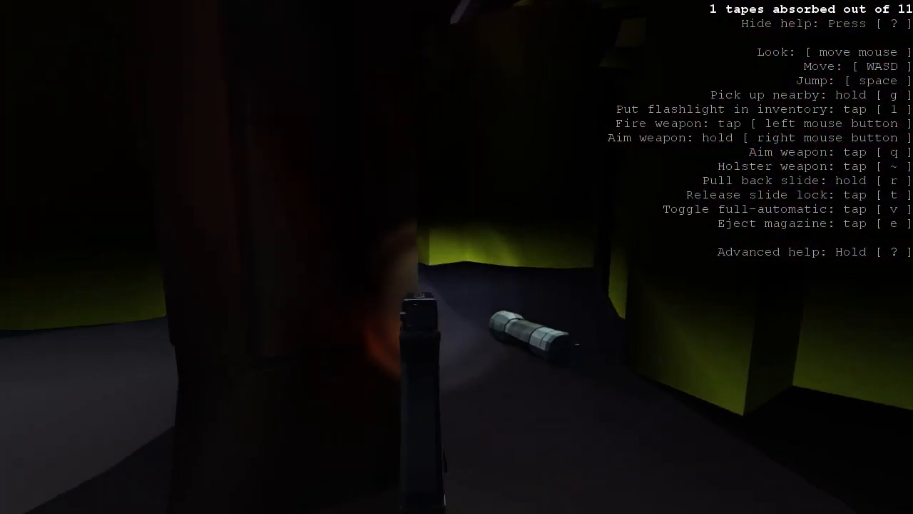
{"action": "mouse_move", "coordinate": [457, 257]}
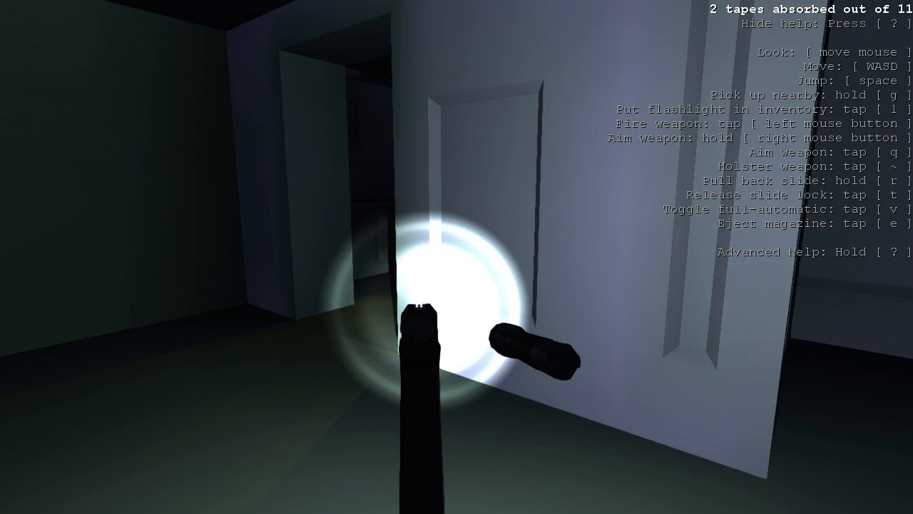
Step: Stow the flashlight and bring it back out
{"action": "key", "text": "1"}
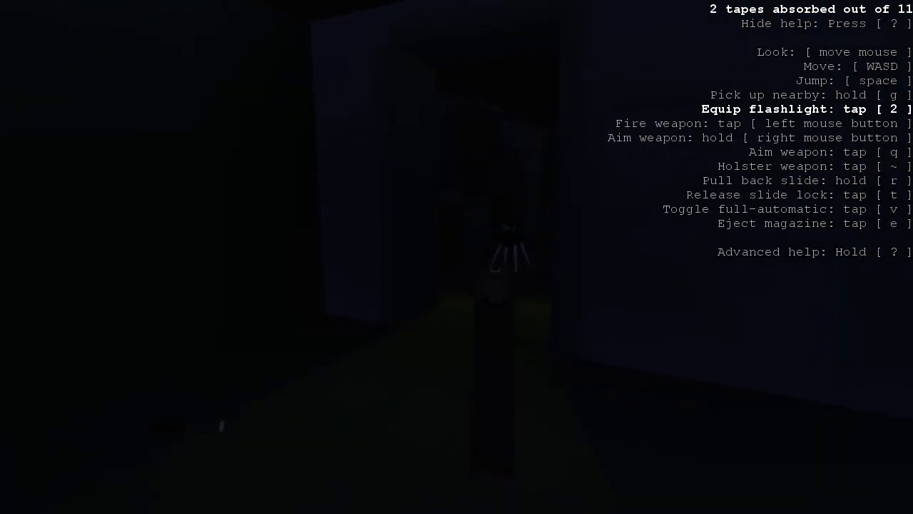
{"action": "key", "text": "2"}
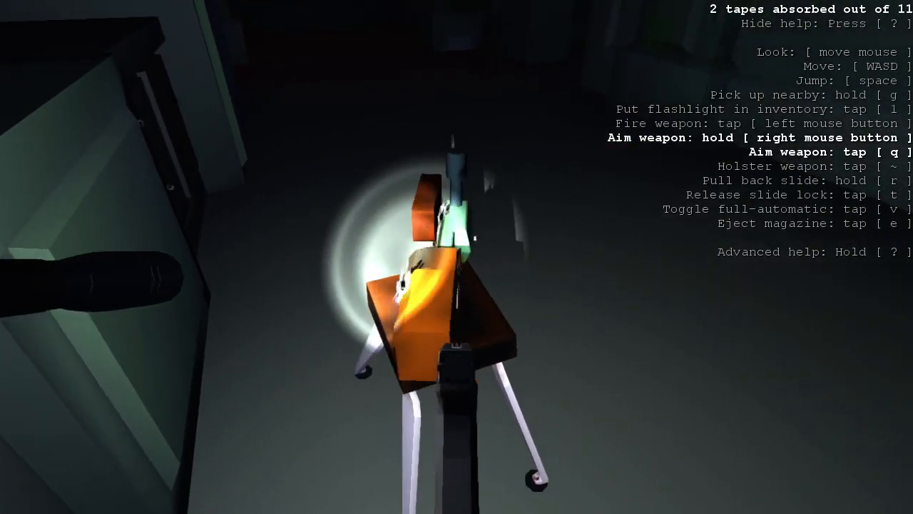
Step: Holster and redraw the pistol while exploring the dark corridors past the turret
{"action": "key", "text": "~"}
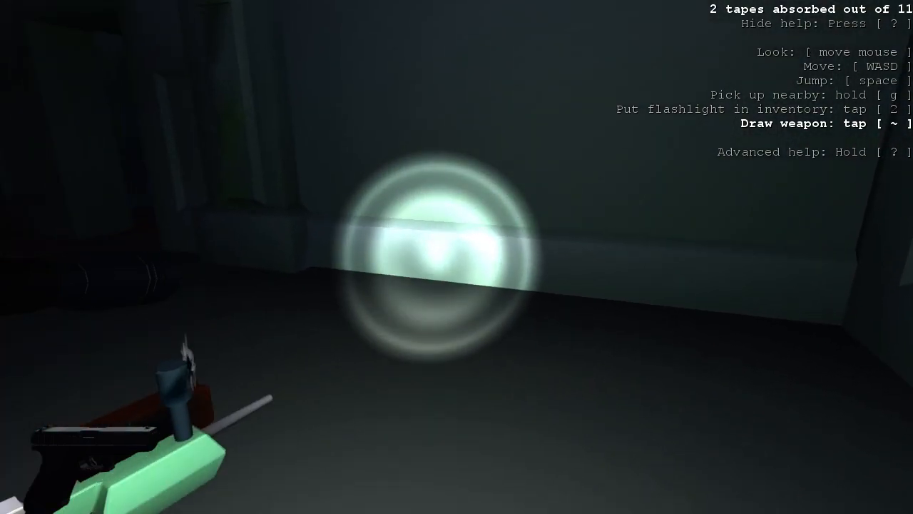
{"action": "key", "text": "~"}
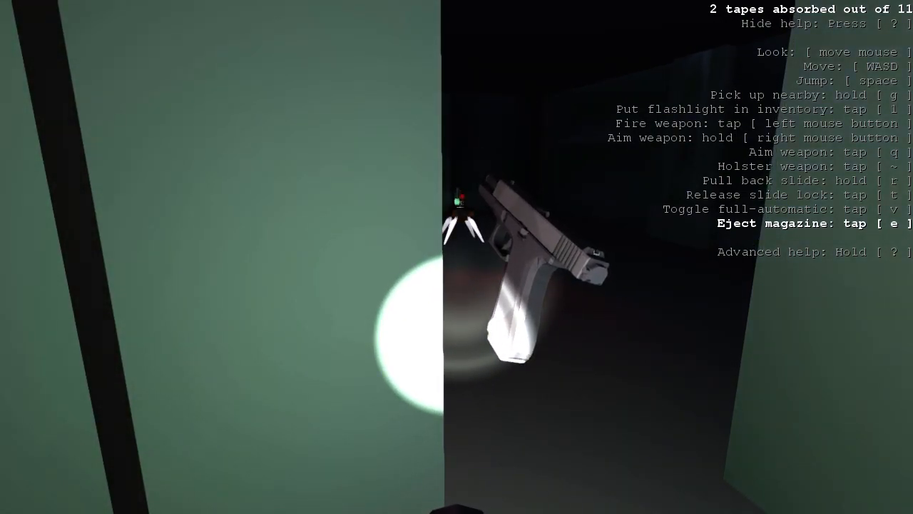
{"action": "key", "text": "e"}
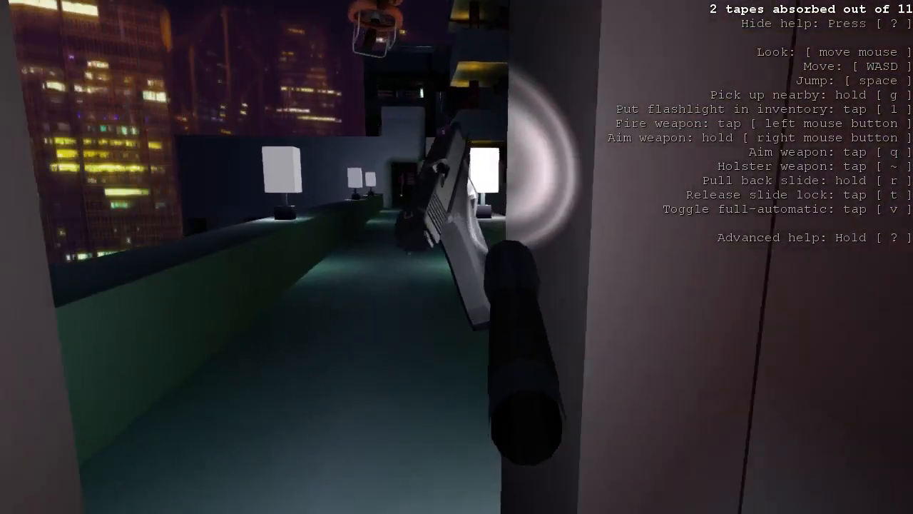
Step: Aim with Q on the rooftop walkway as the drone attacks
{"action": "key", "text": "q"}
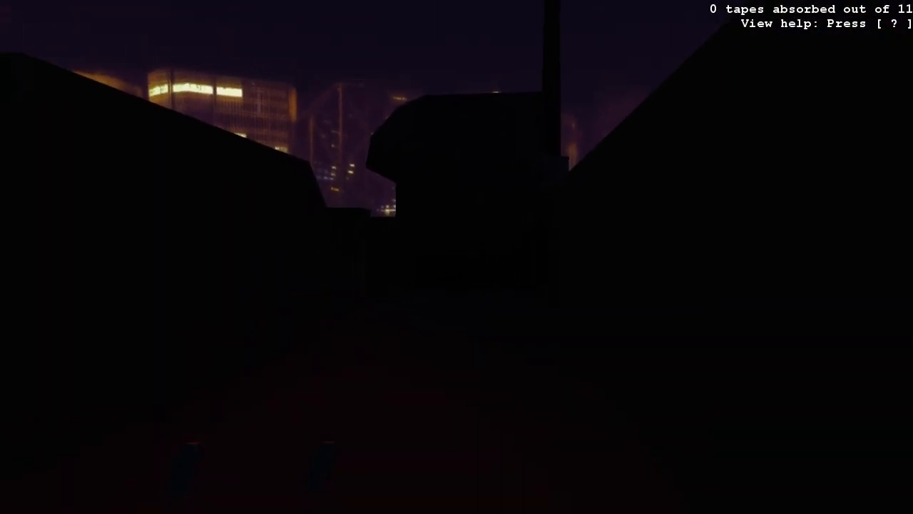
{"action": "mouse_move", "coordinate": [457, 257]}
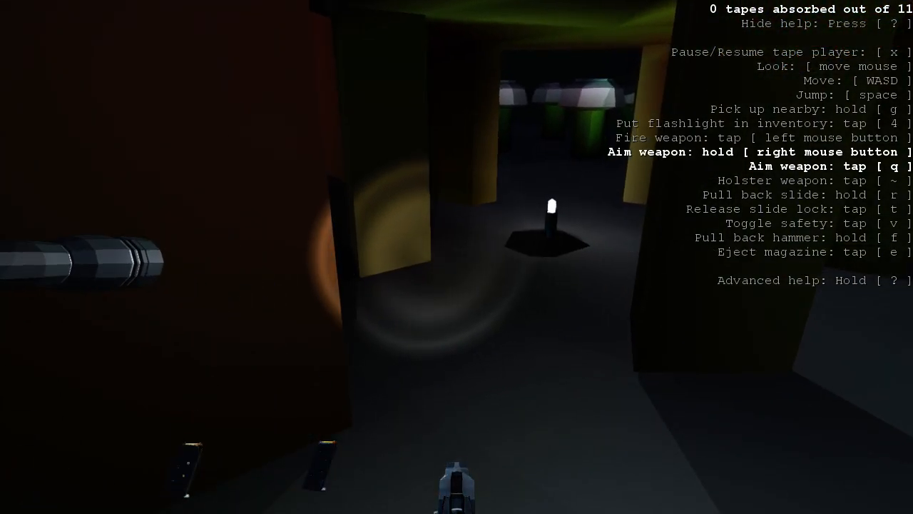
Step: Press 4 while moving through the dim corridors with the tape playing
{"action": "key", "text": "4"}
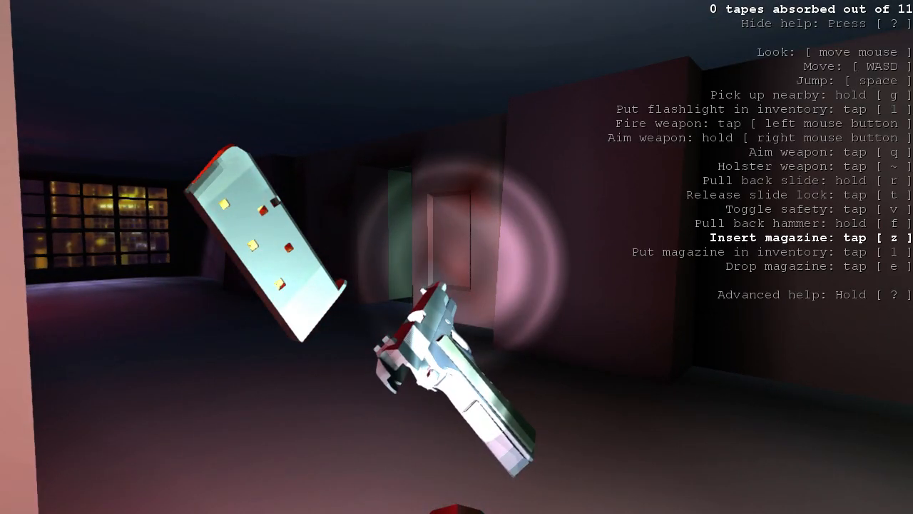
Step: Insert the held magazine back into the pistol
{"action": "key", "text": "z"}
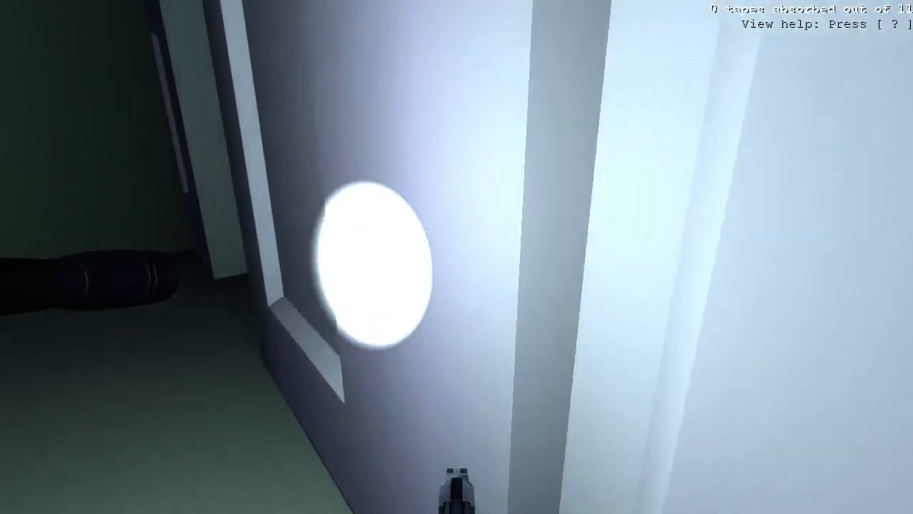
{"action": "mouse_move", "coordinate": [457, 257]}
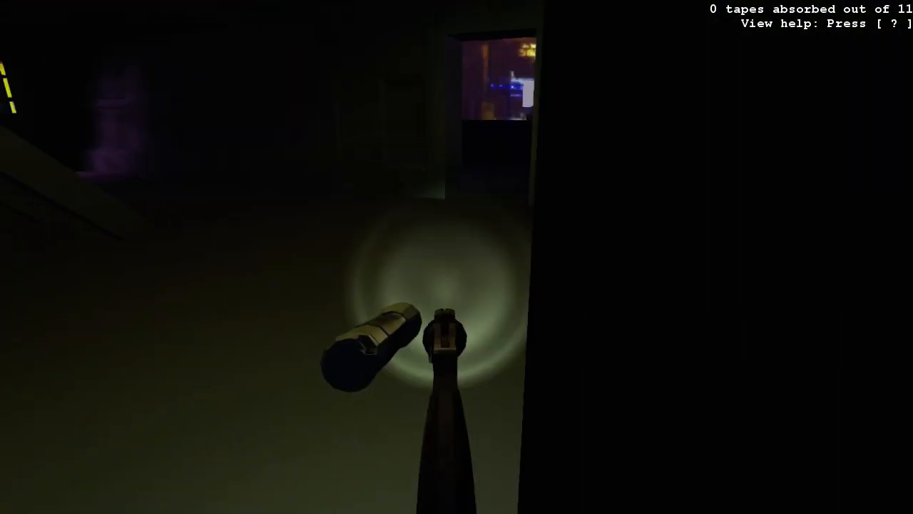
{"action": "mouse_move", "coordinate": [456, 256]}
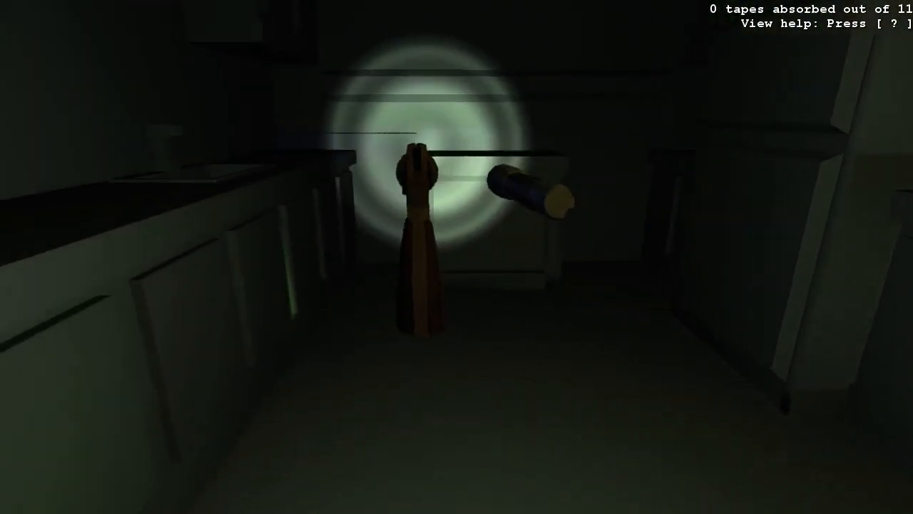